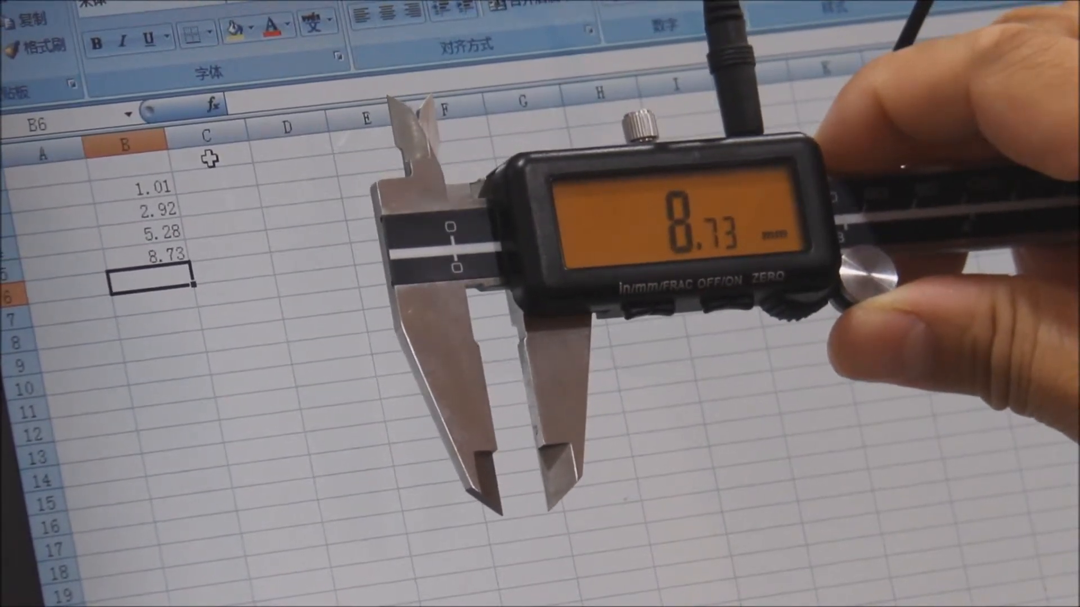
type("10.7")
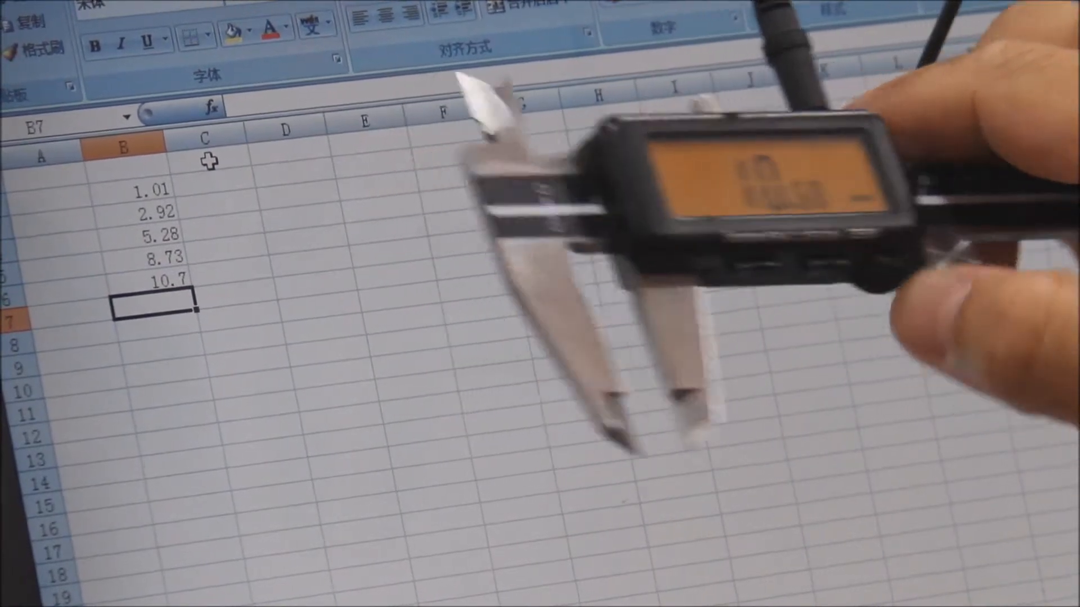